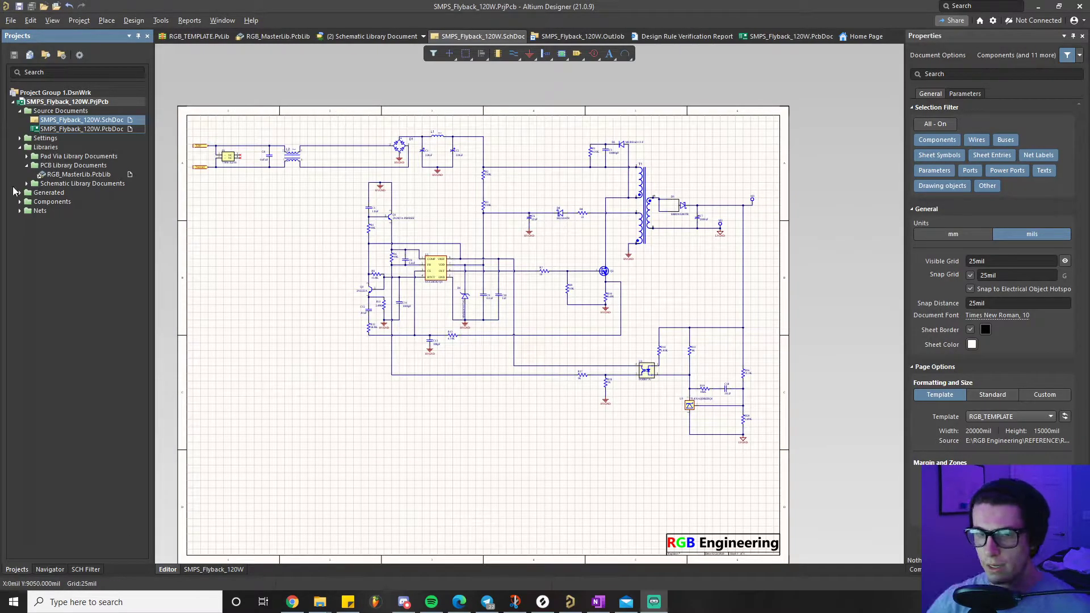
# Open SMPS_Flyback_120W.PcbDoc to view the populated flyback board as a 3D model.
pyautogui.click(787, 36)
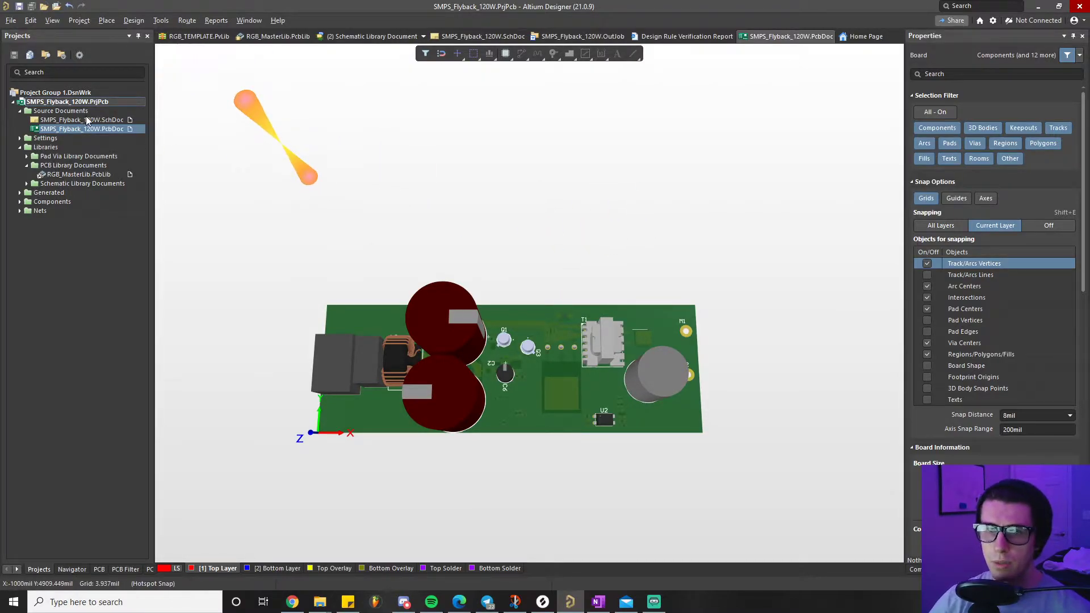
# Return to SMPS_Flyback_120W.SchDoc to review the full flyback schematic sheet.
pyautogui.click(482, 36)
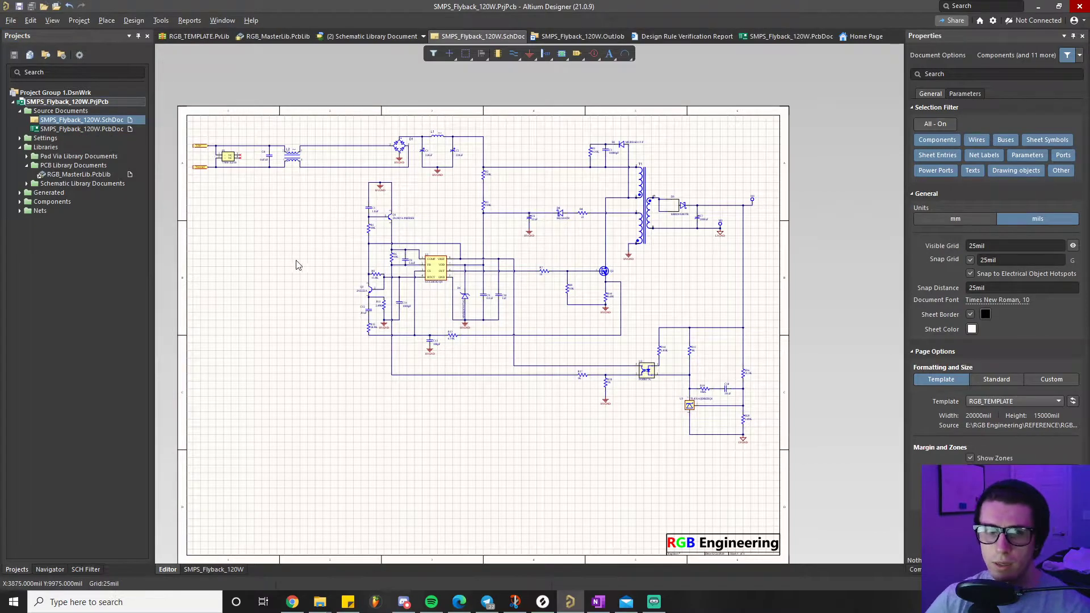
pyautogui.moveTo(251, 144)
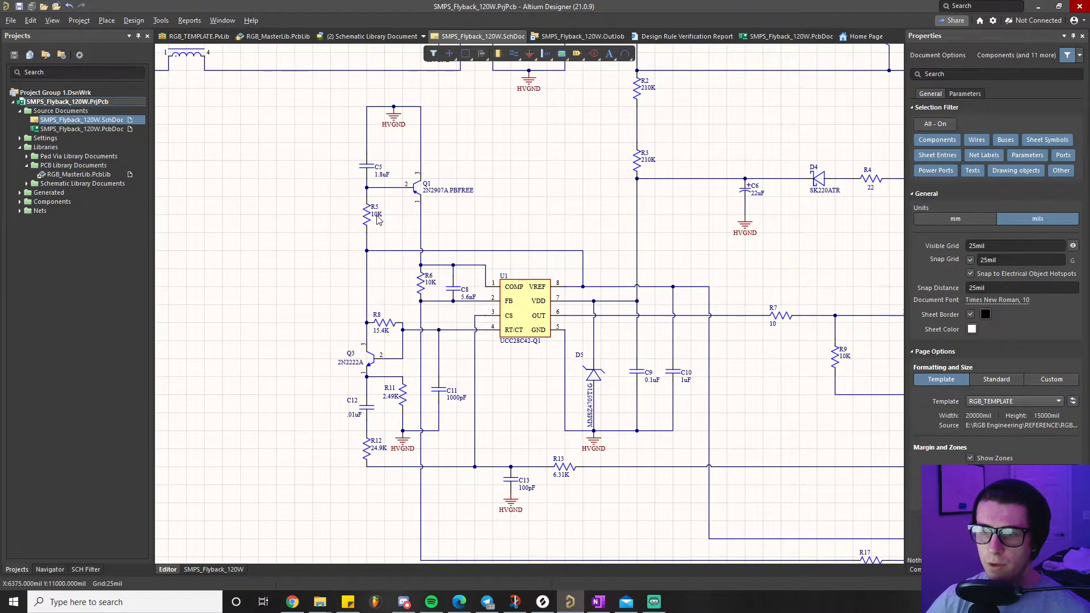
pyautogui.moveTo(381, 180)
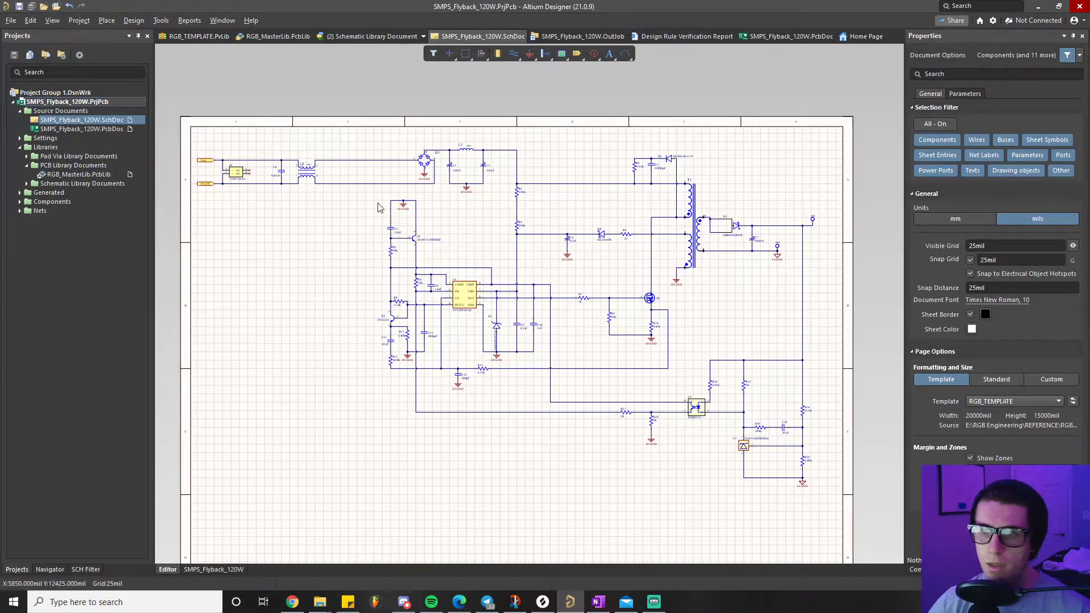
pyautogui.moveTo(492, 174)
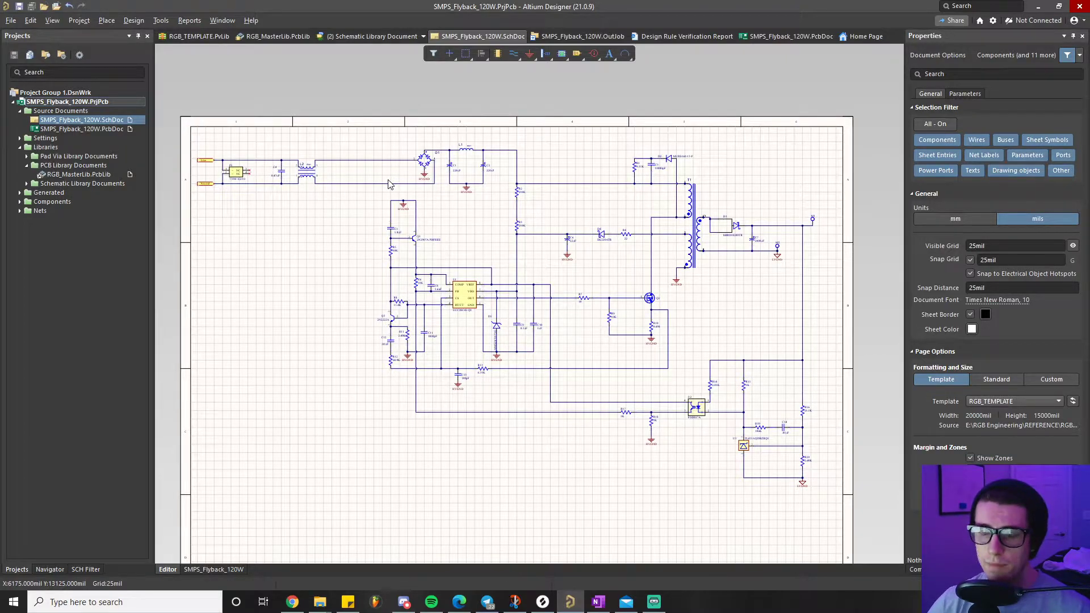
pyautogui.moveTo(314, 198)
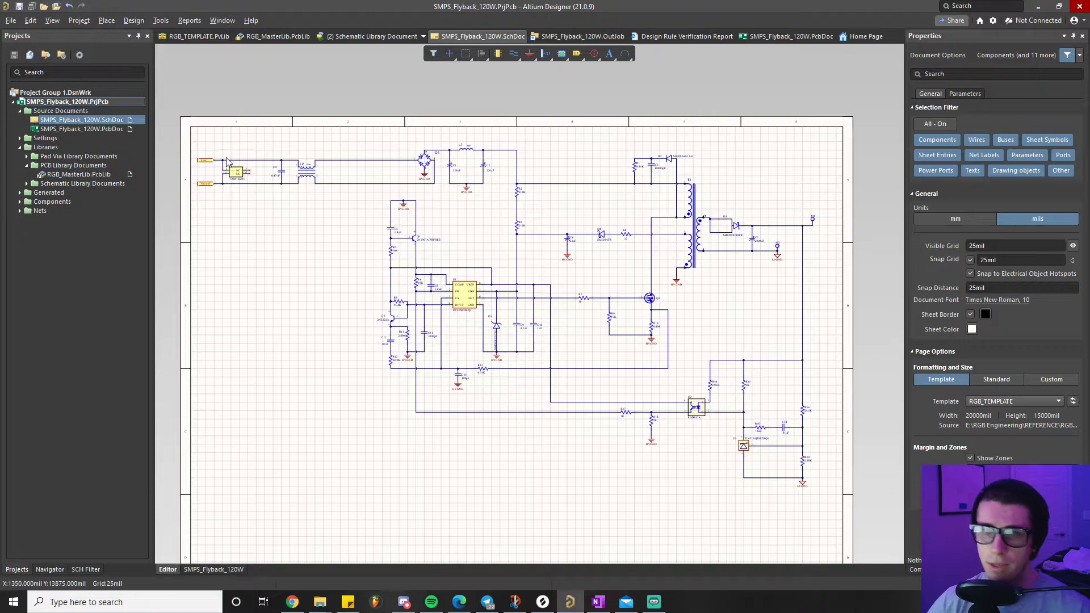
pyautogui.moveTo(455, 205)
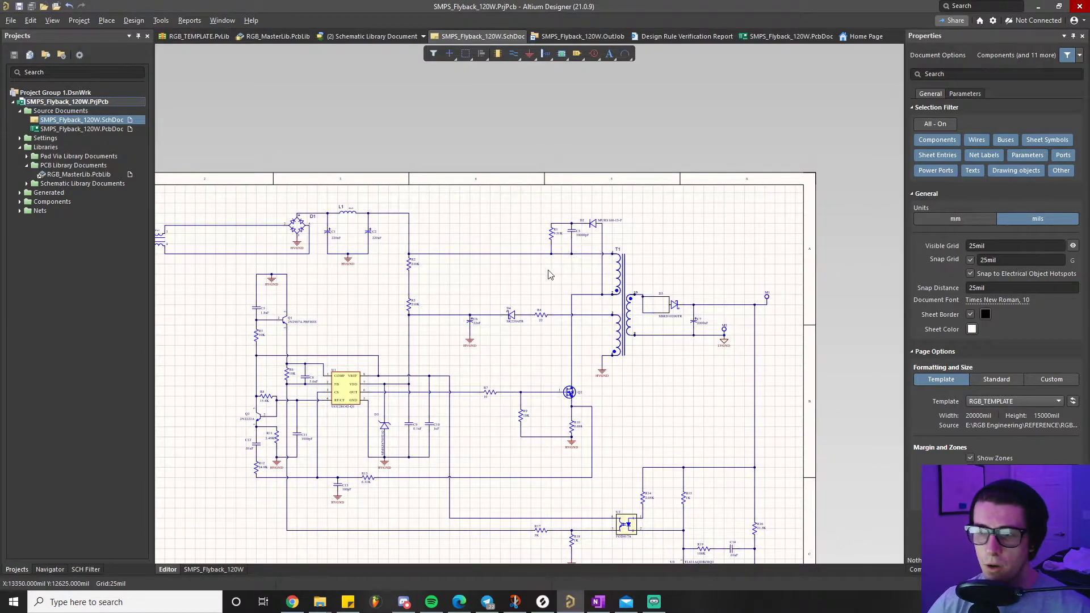
pyautogui.moveTo(500, 242)
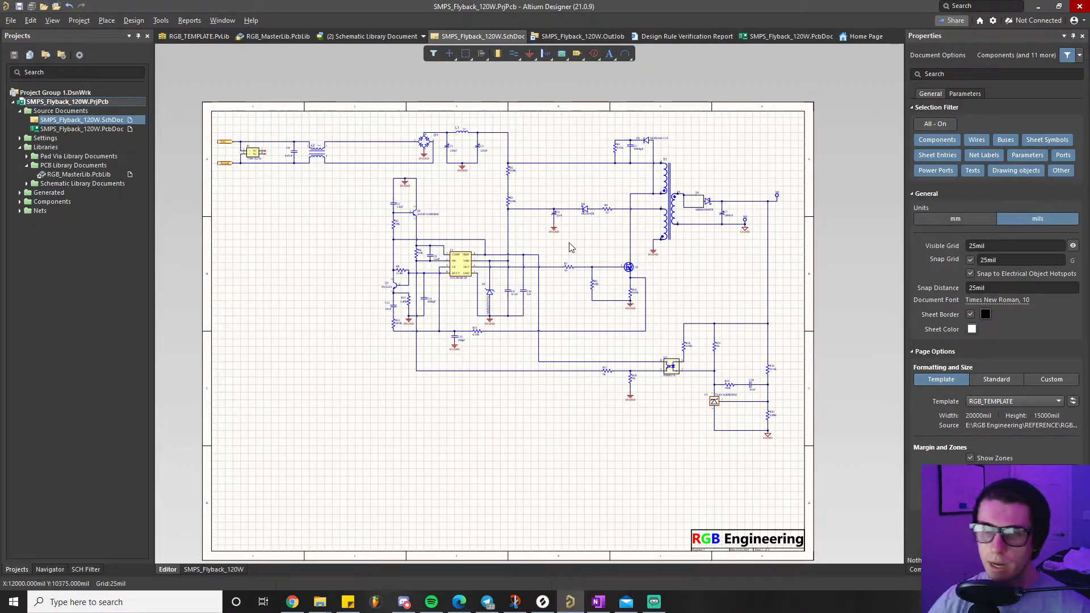
pyautogui.moveTo(559, 241)
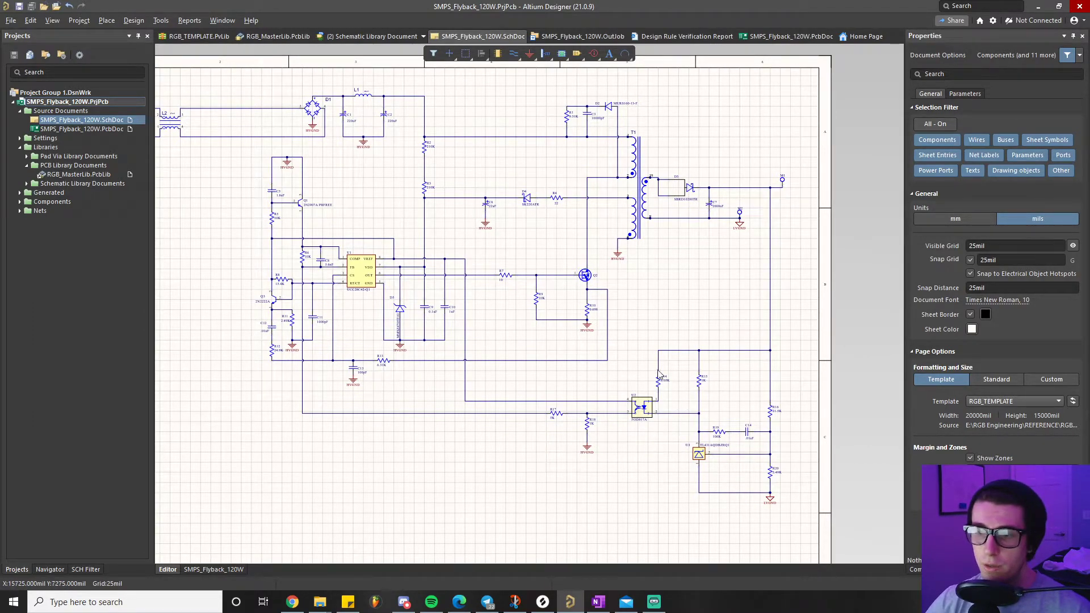
pyautogui.moveTo(640, 350)
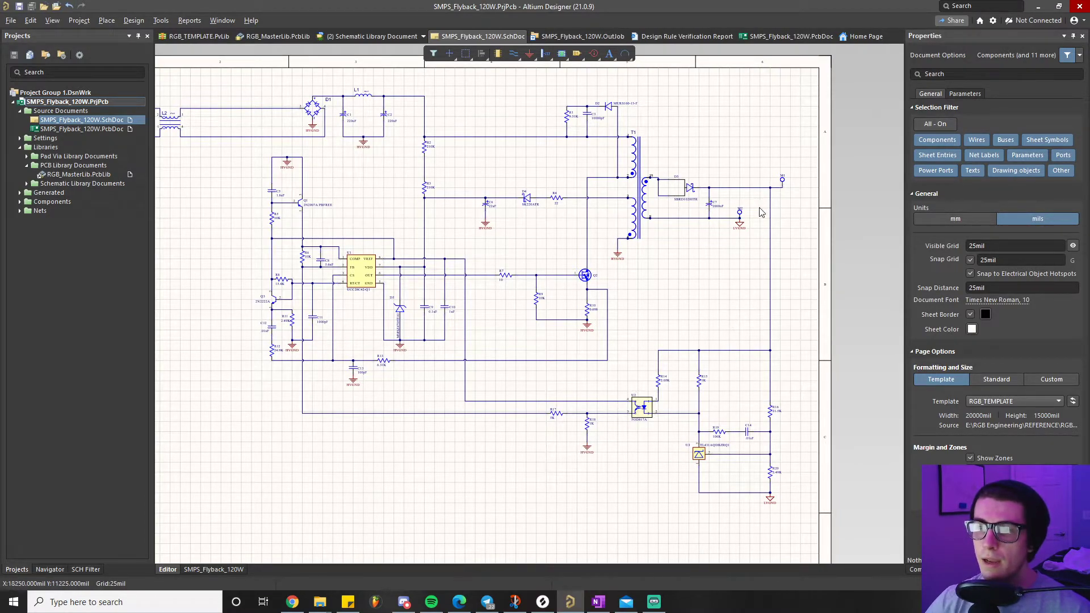
pyautogui.moveTo(610, 269)
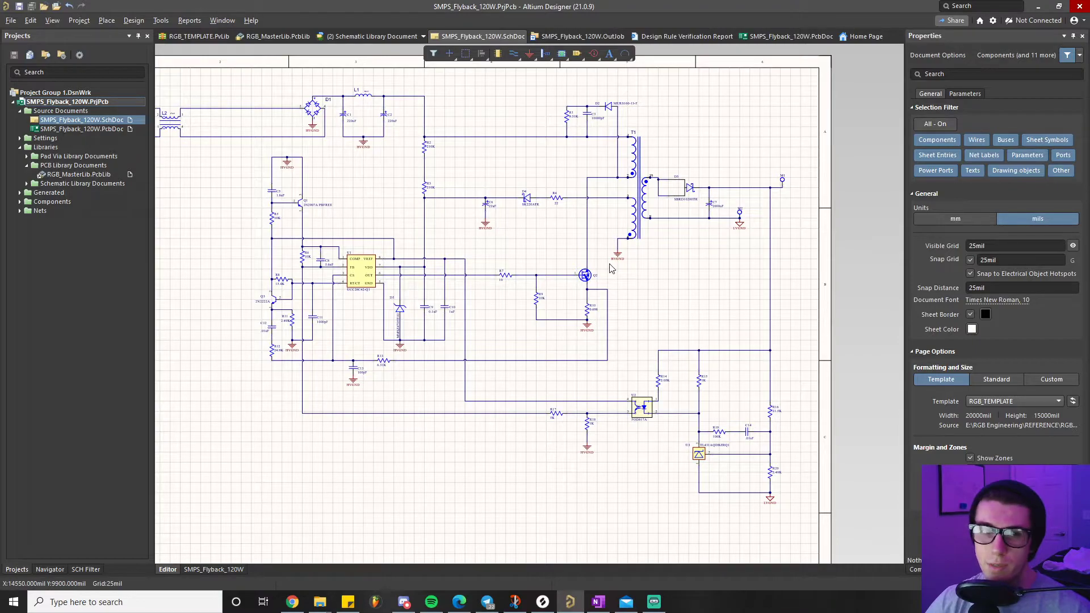
pyautogui.moveTo(640, 375)
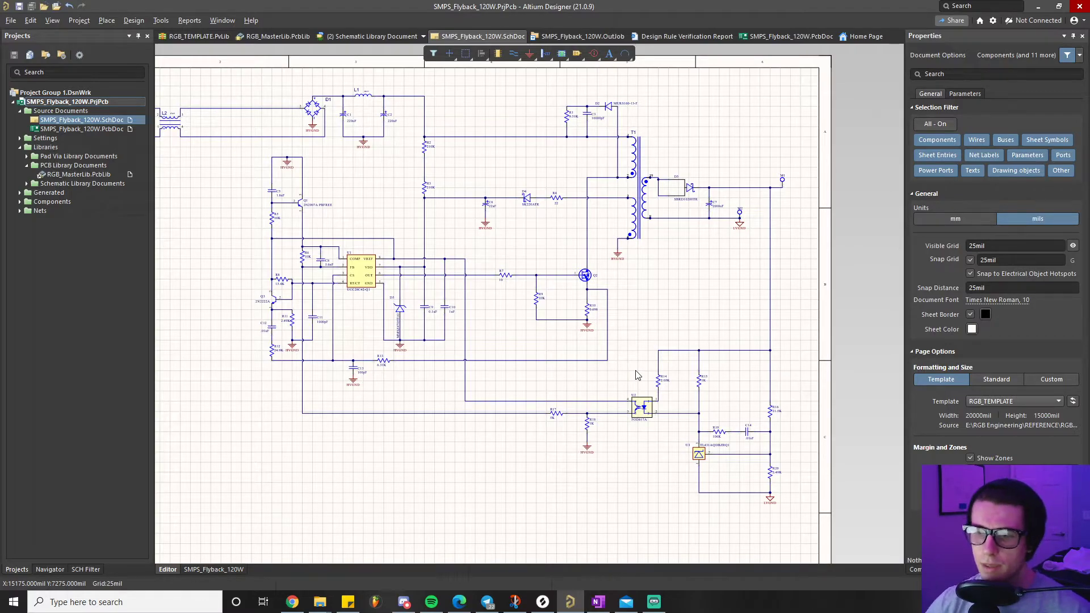
pyautogui.moveTo(634, 376)
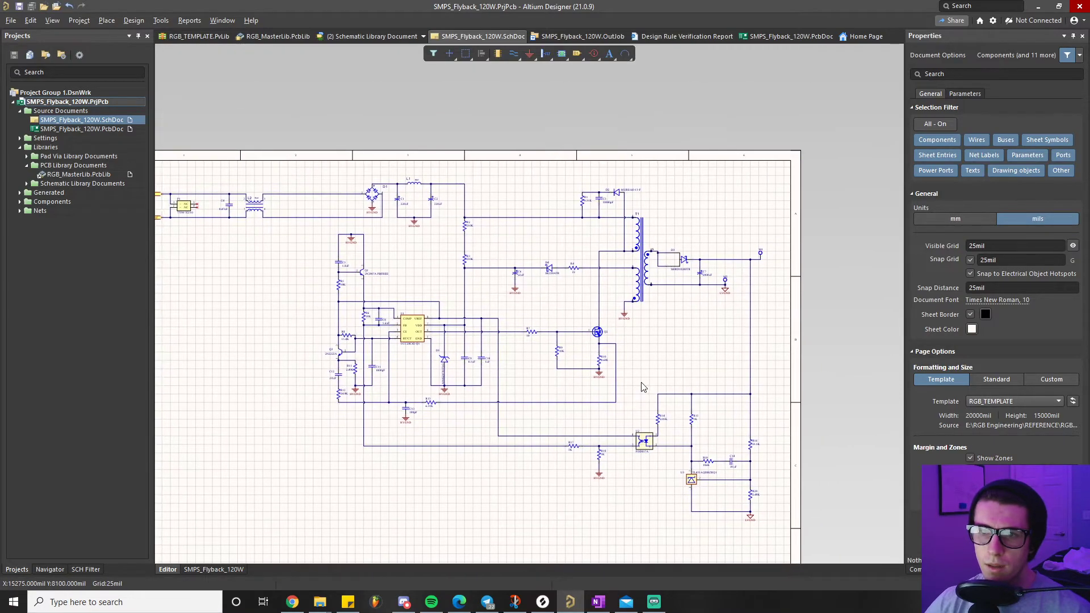
pyautogui.scroll(-3)
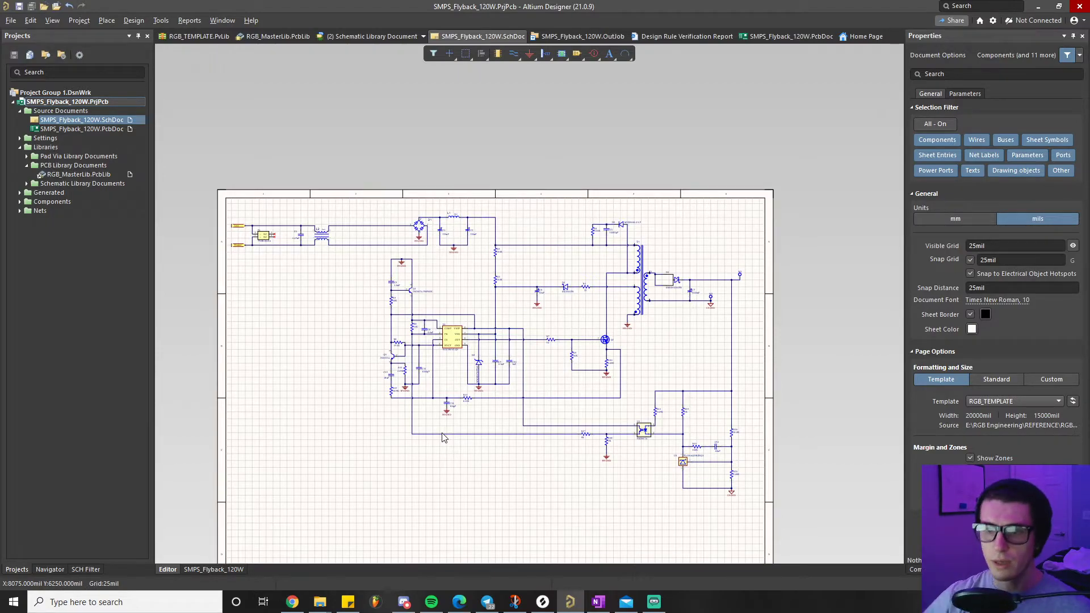
pyautogui.moveTo(337, 424)
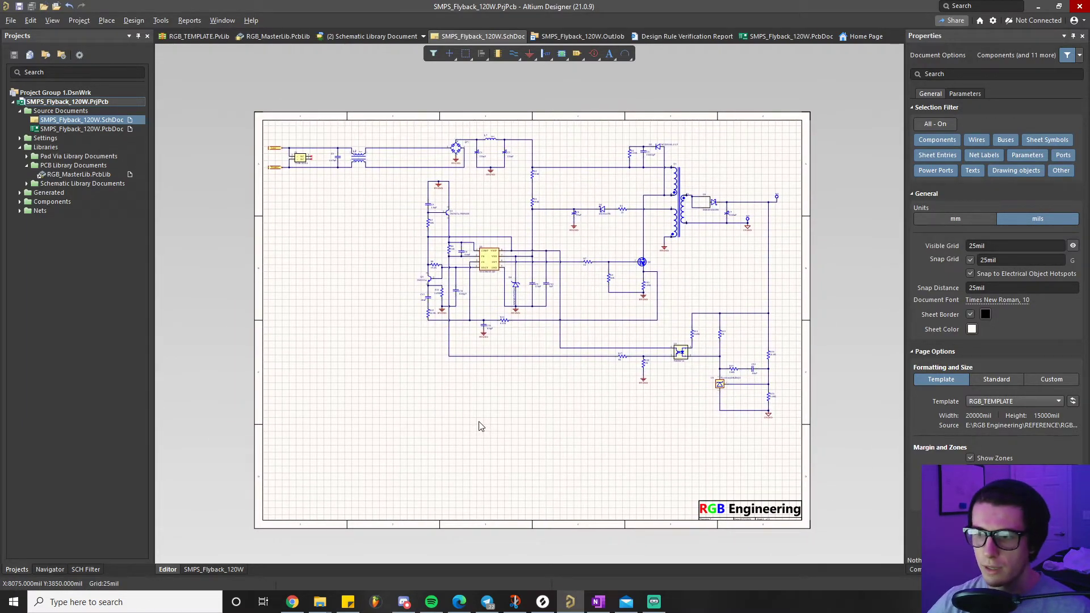
pyautogui.moveTo(532, 405)
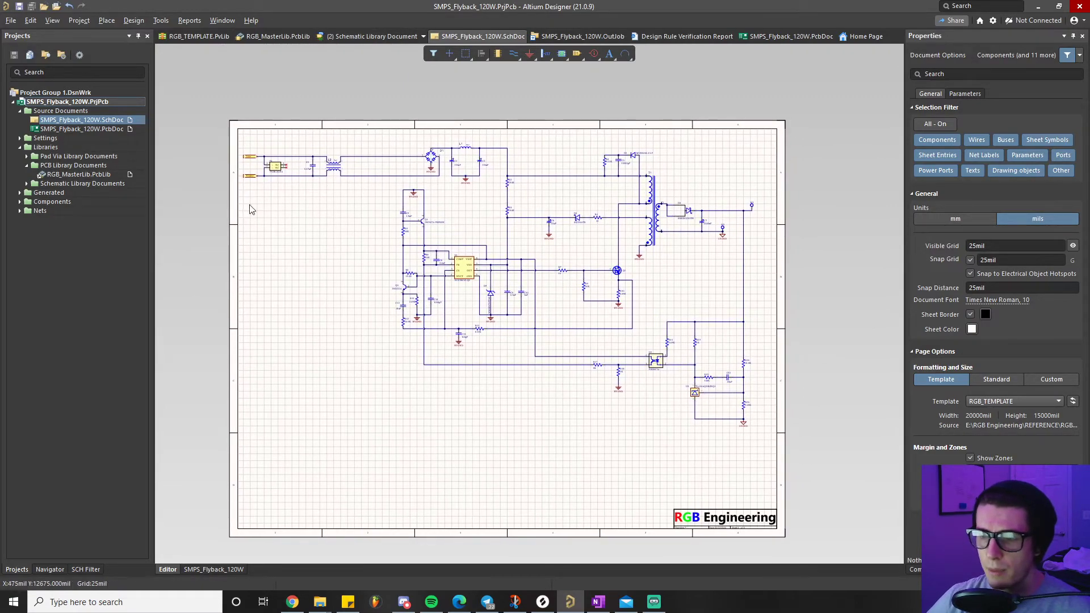
pyautogui.moveTo(497, 341)
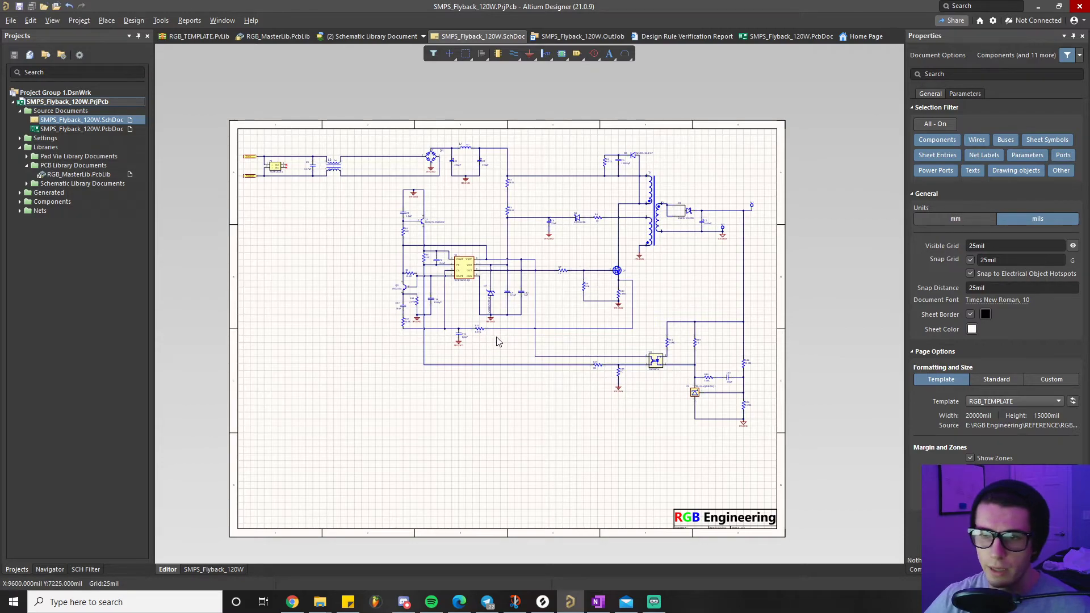
pyautogui.moveTo(396, 257)
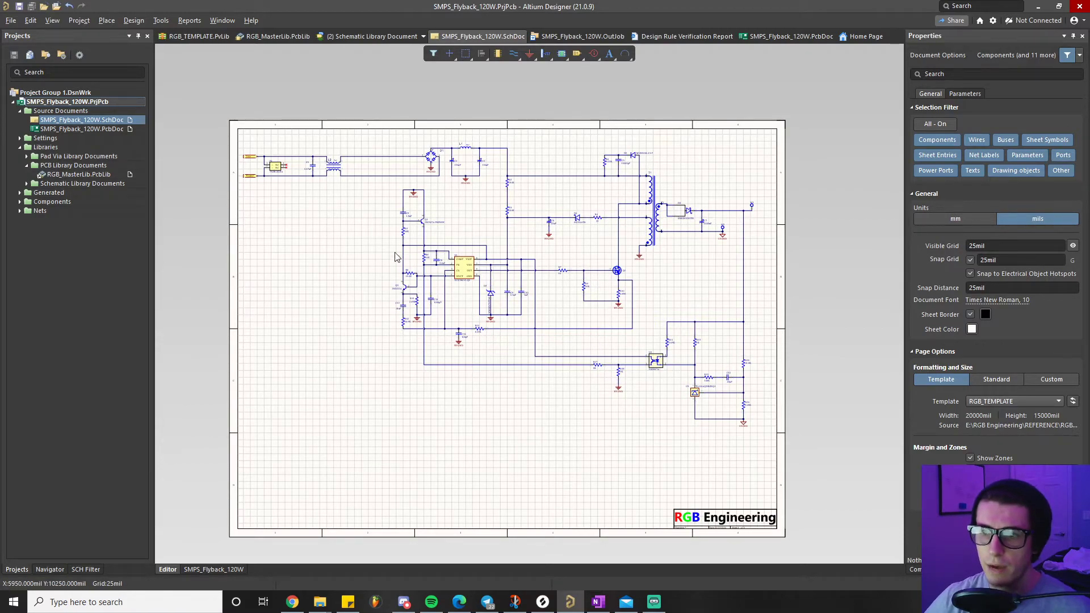
pyautogui.moveTo(653, 292)
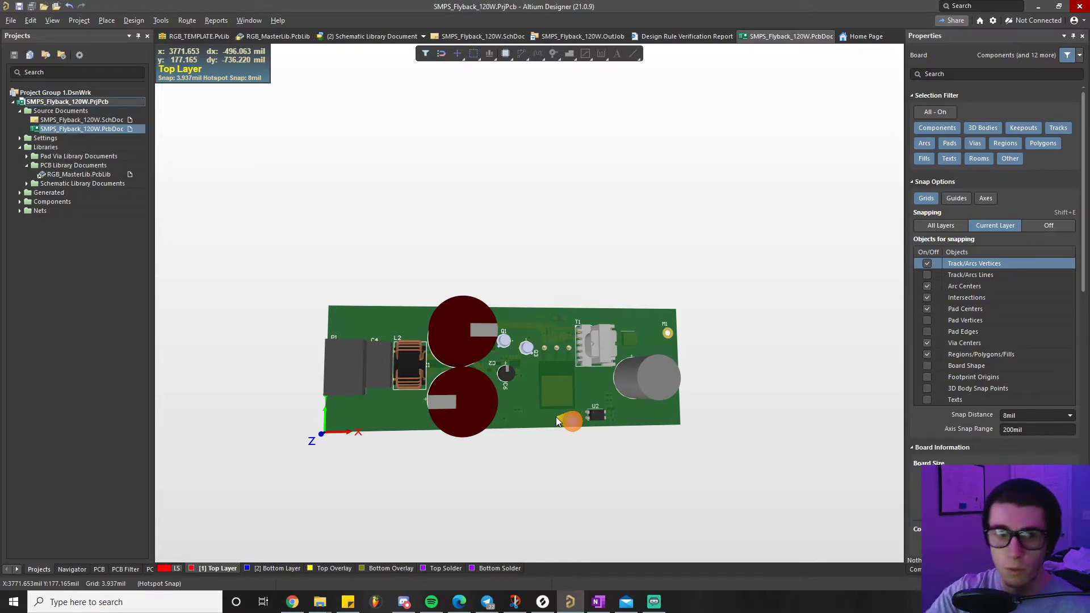
pyautogui.moveTo(548, 412)
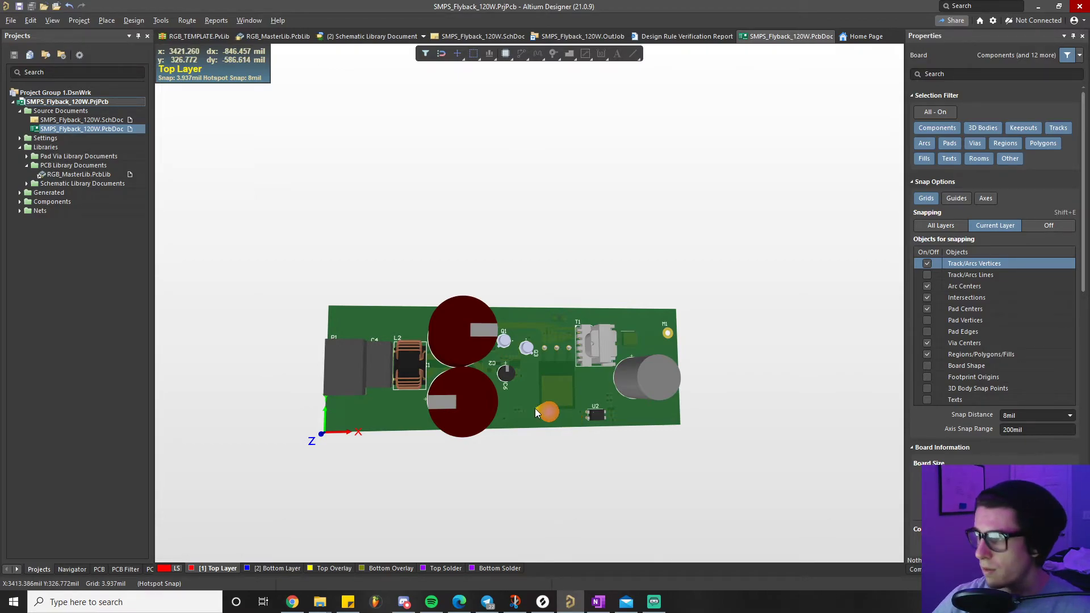
# Drag the small orange capacitor to a new spot on the 3D flyback board.
pyautogui.moveTo(546, 413); pyautogui.dragTo(594, 415)
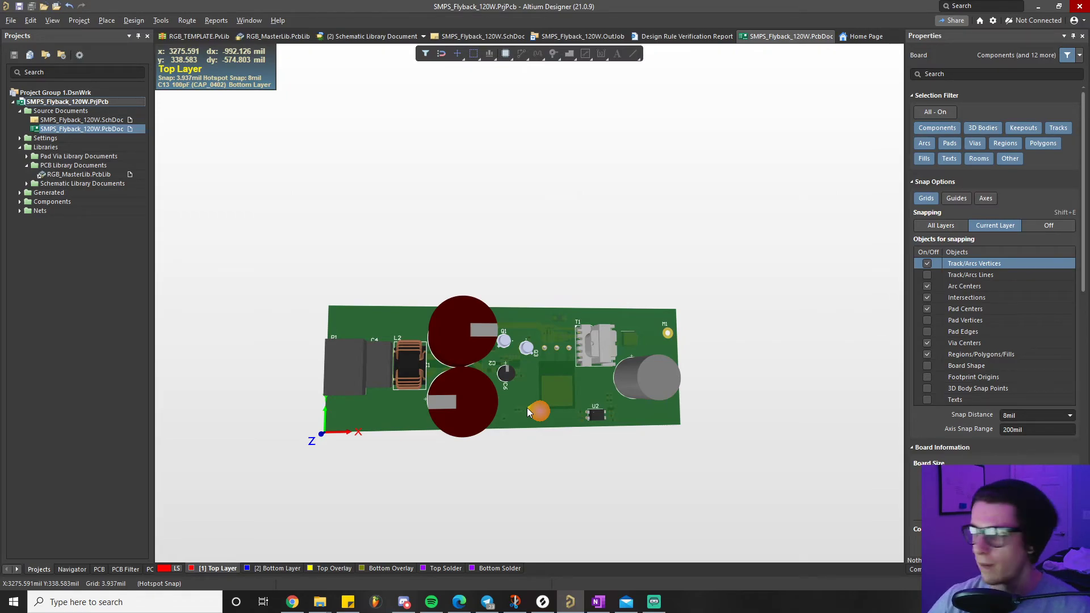
pyautogui.moveTo(520, 409)
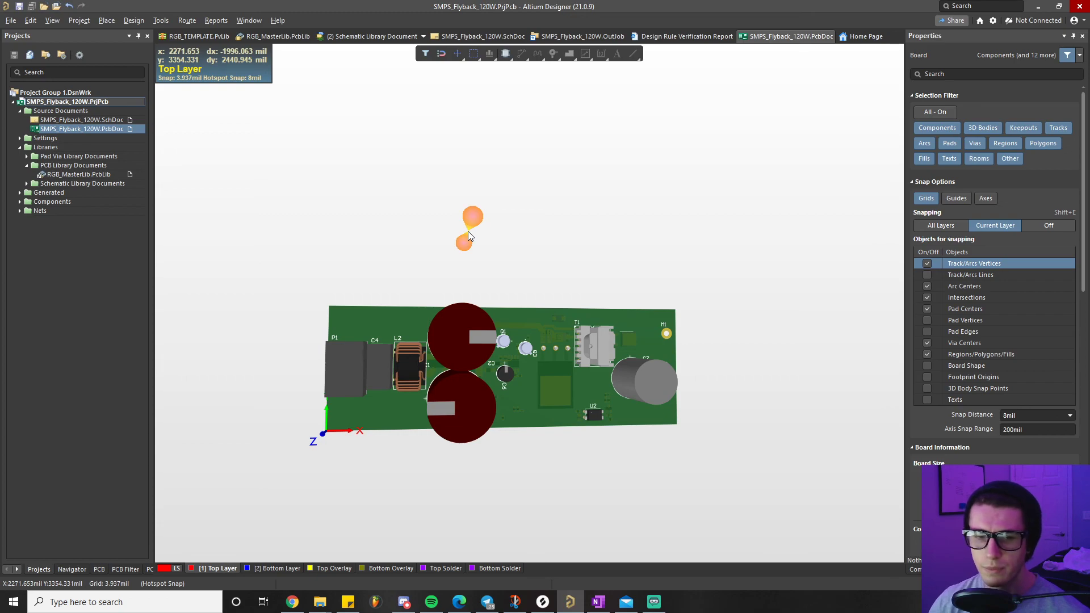
pyautogui.moveTo(366, 237)
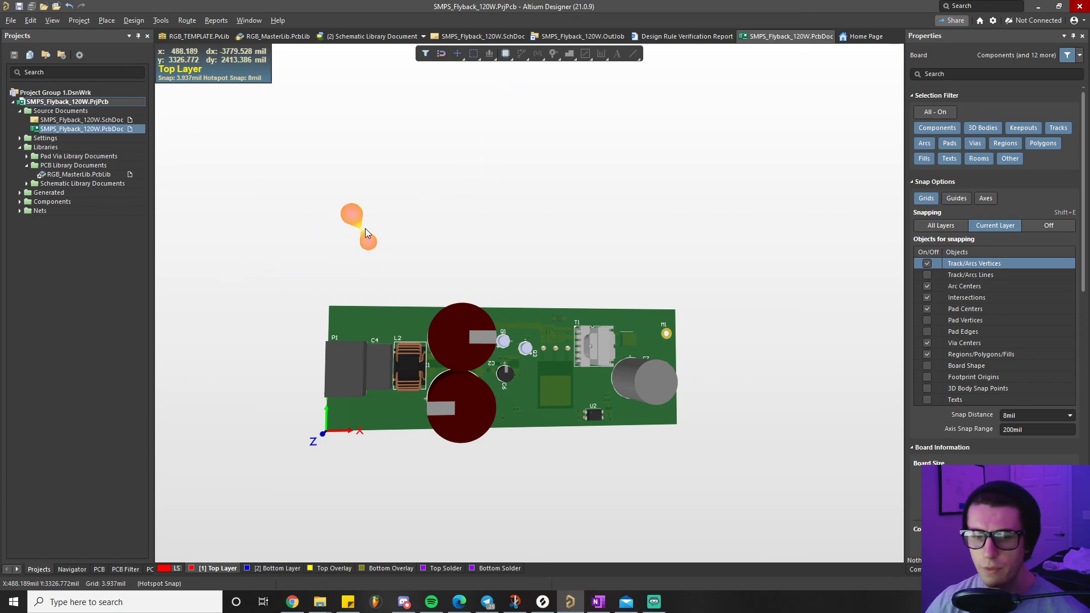